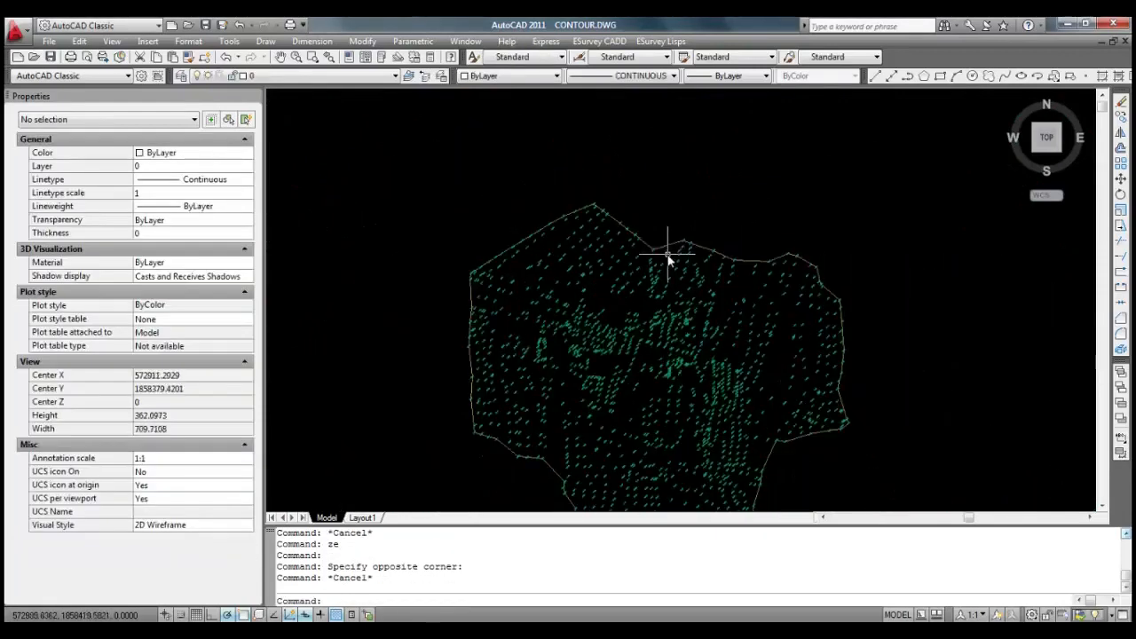
# Step: Show the eSurvey CADD contour command list
pyautogui.click(600, 41)
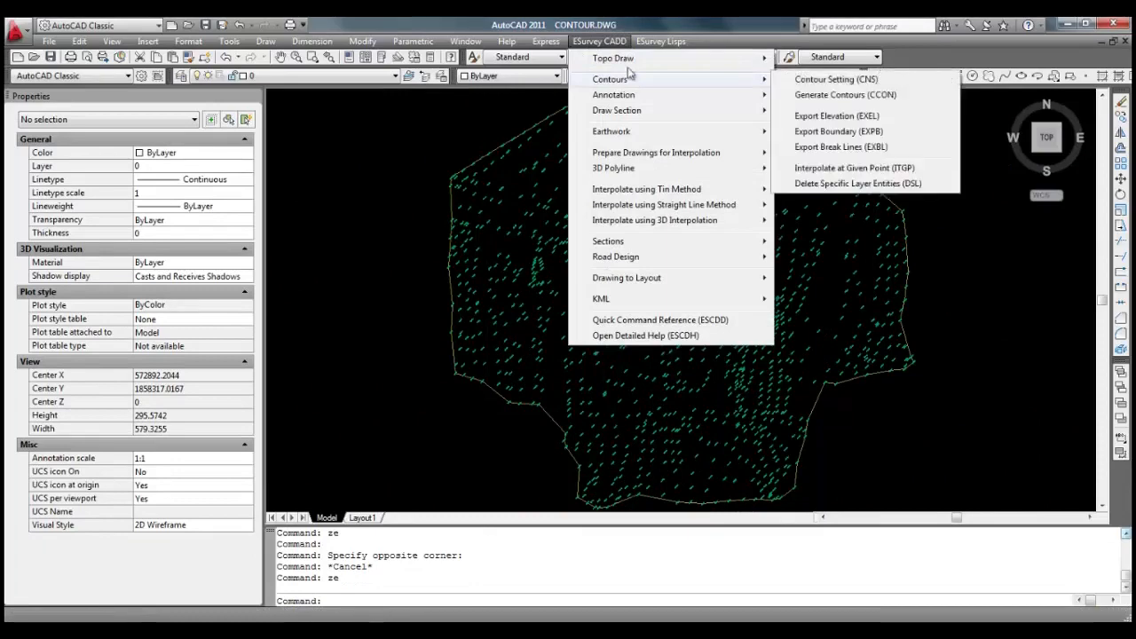
pyautogui.moveTo(817, 78)
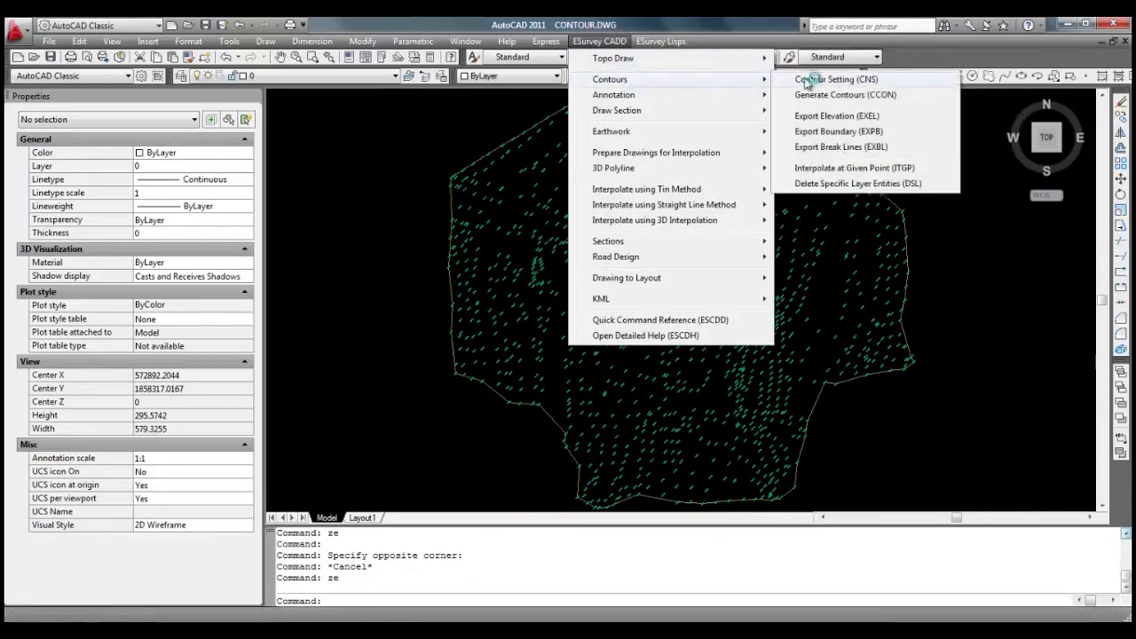
# Step: In Contour Setting (CNS), tick Grid Elevations under Output Layers and apply
pyautogui.click(835, 78)
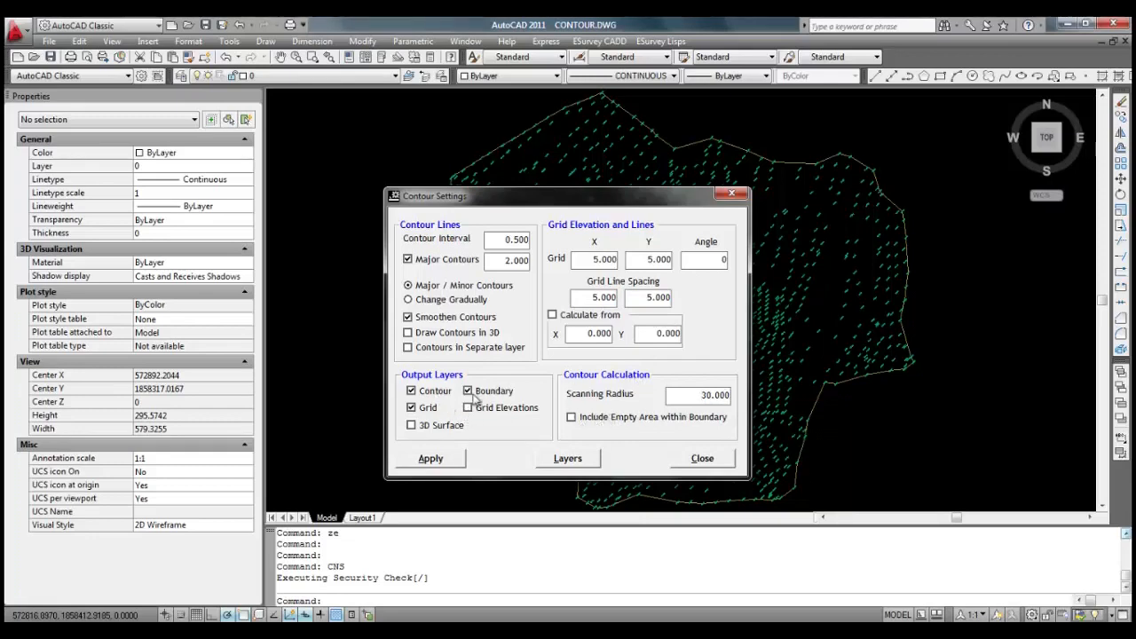
pyautogui.click(467, 406)
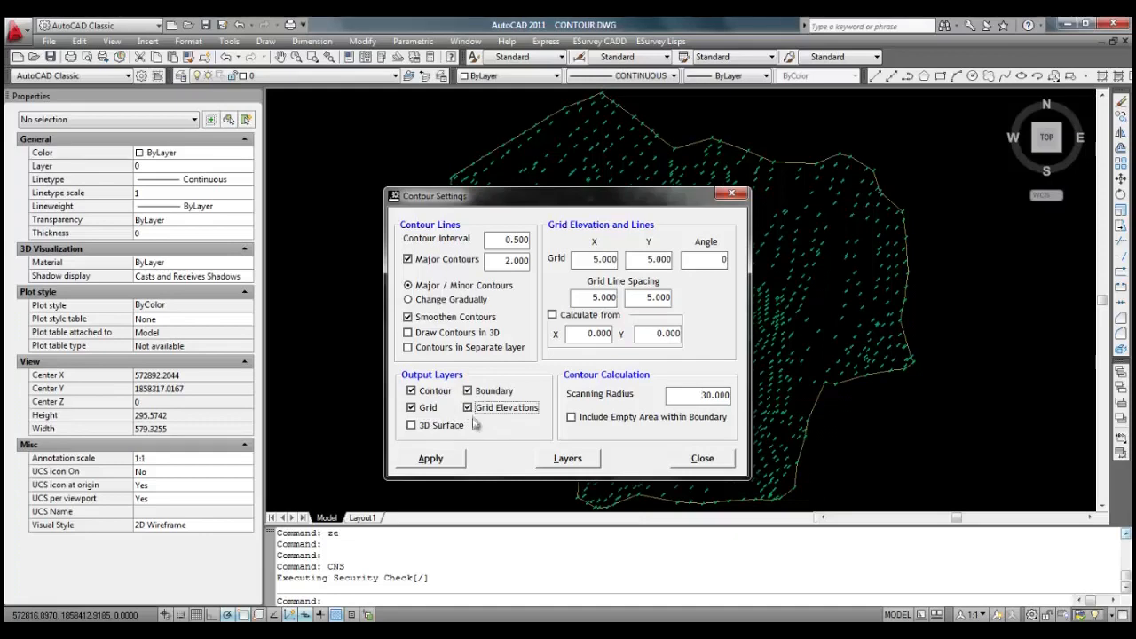
pyautogui.click(469, 391)
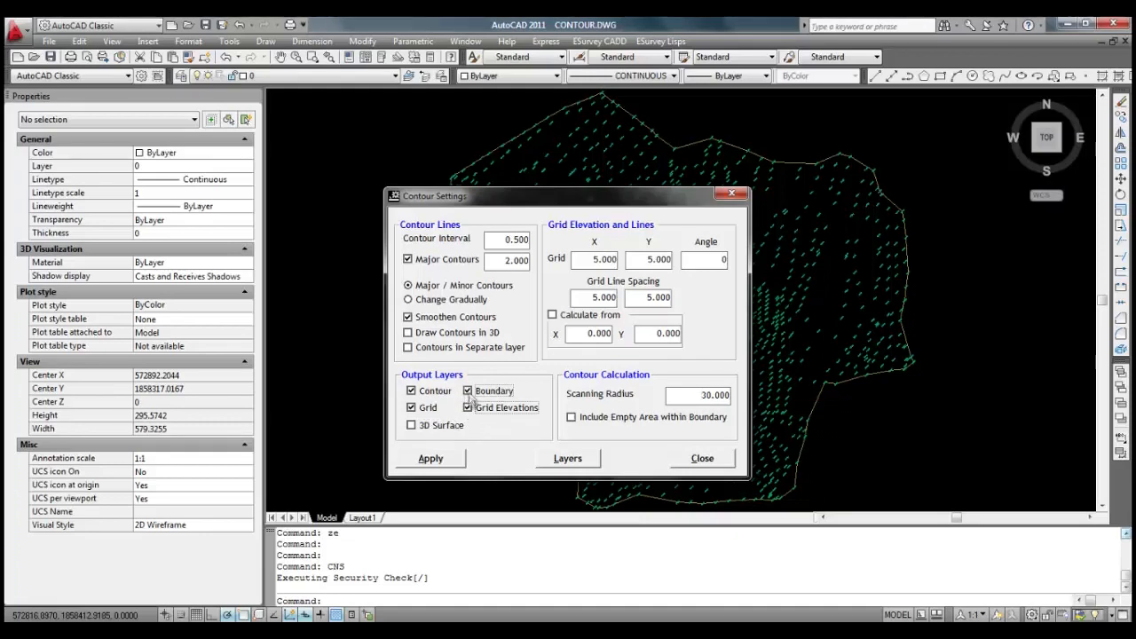
pyautogui.click(430, 458)
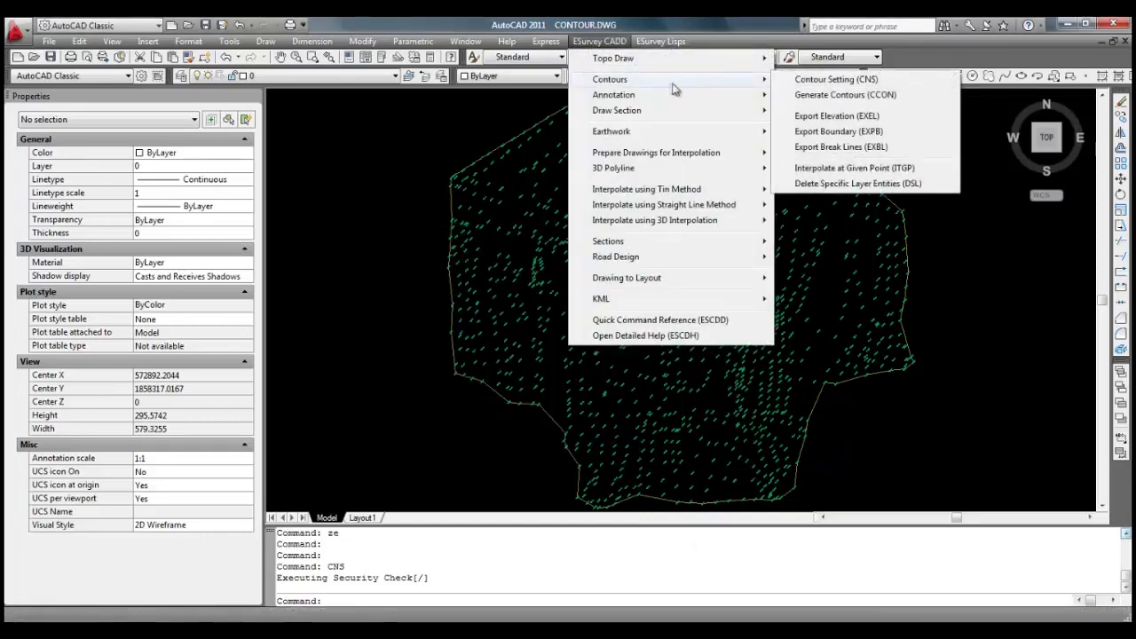
# Step: Run Generate Contours (CCON) on the spot-level text
pyautogui.click(845, 96)
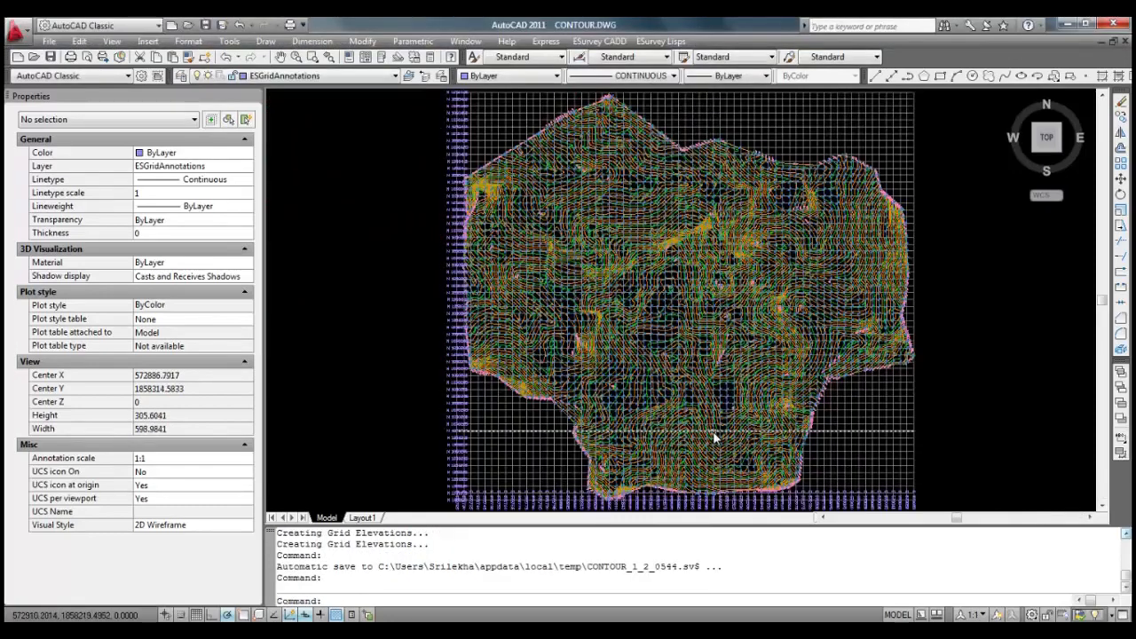
pyautogui.moveTo(714, 437)
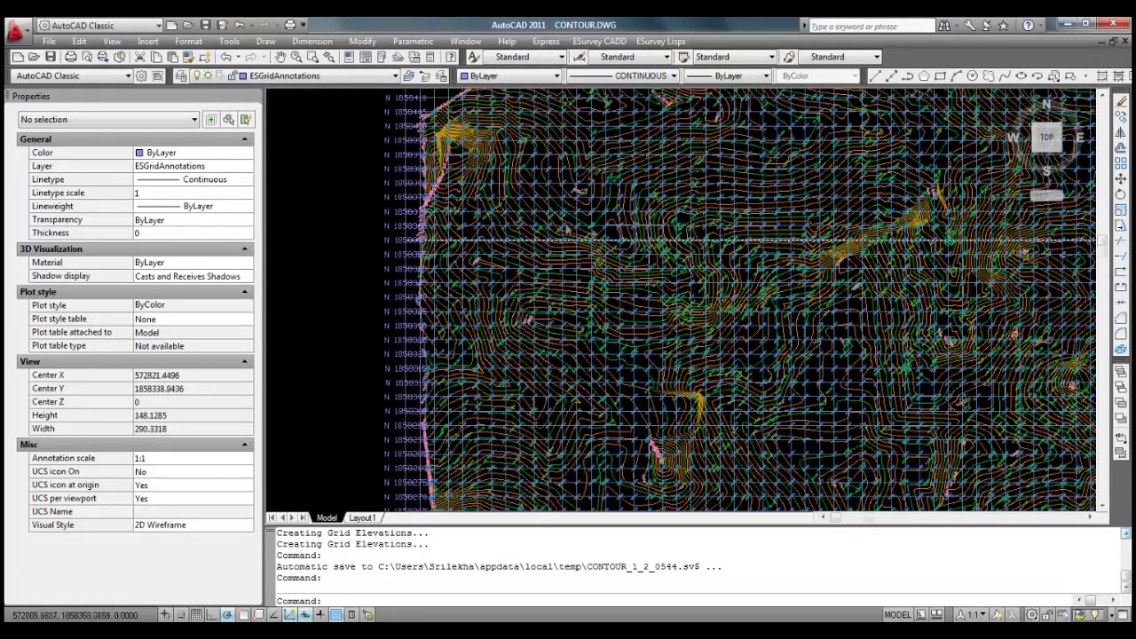
pyautogui.write('ze')
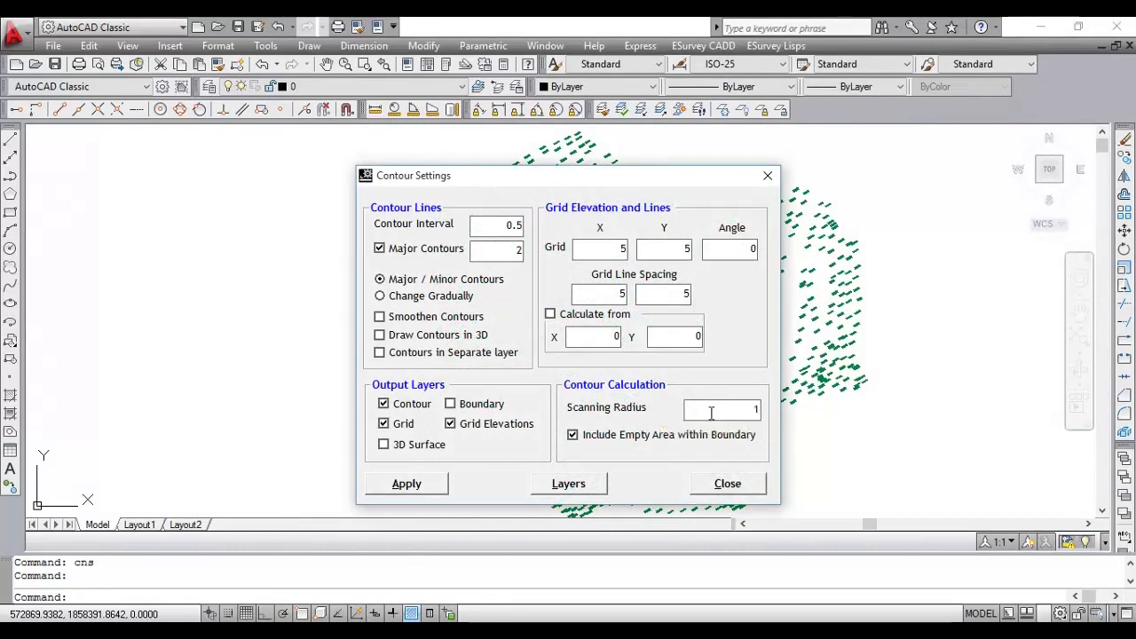
# Step: Set the scanning radius to 100 and close the Contour Settings
pyautogui.write('100.000')
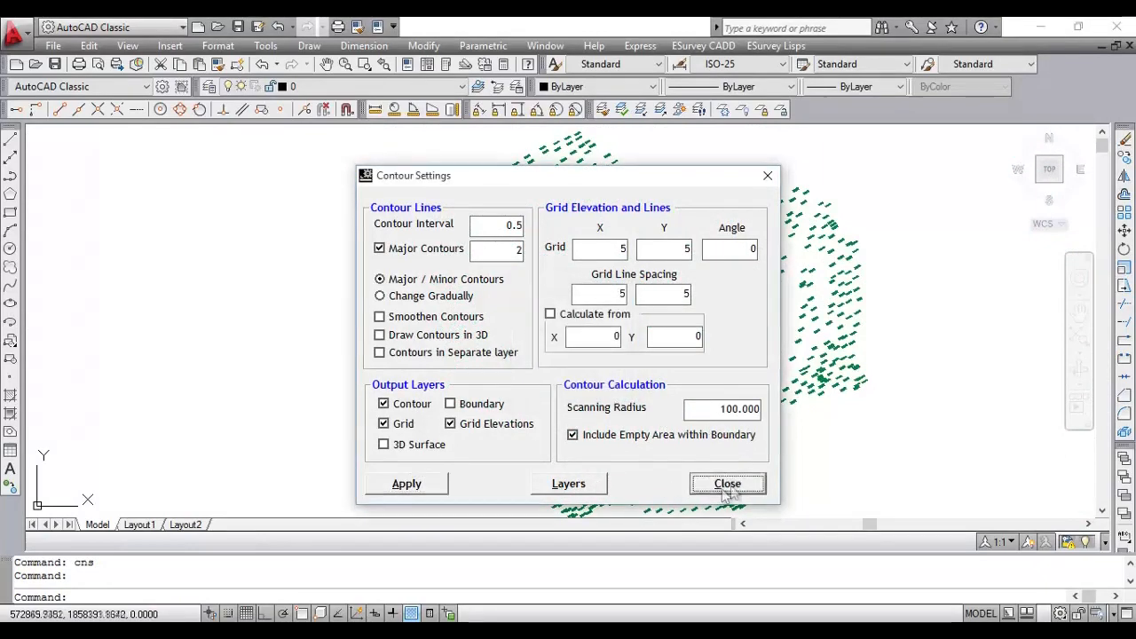
pyautogui.click(728, 482)
pyautogui.write('ccon')
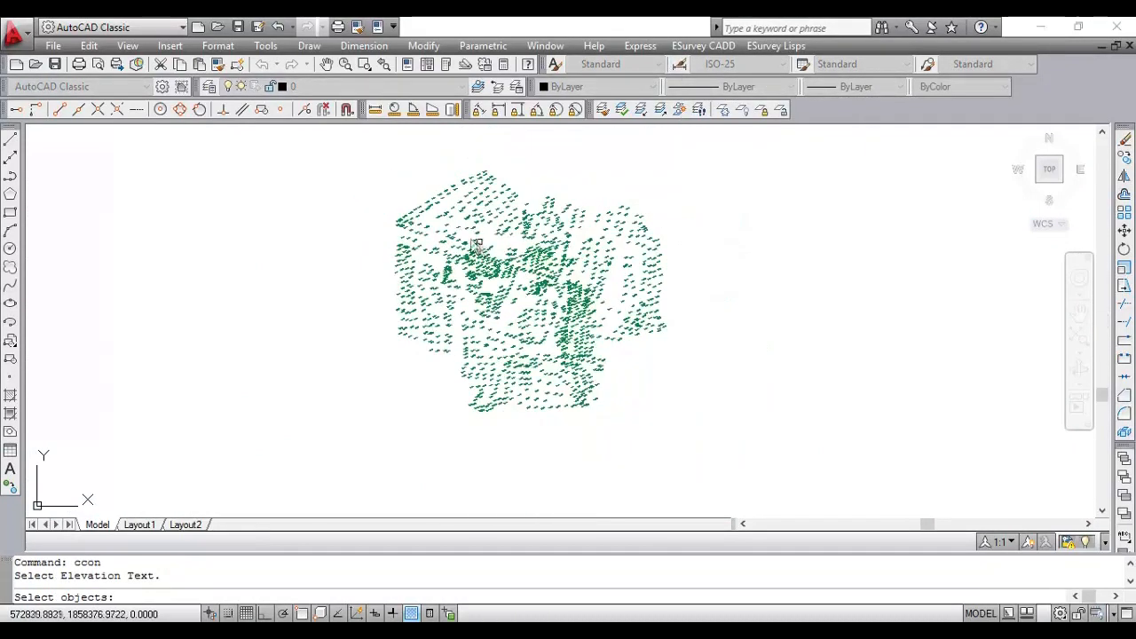
# Step: Window-select all 1326 elevation texts and decline exporting a boundary (N)
pyautogui.moveTo(479, 245); pyautogui.dragTo(714, 444)
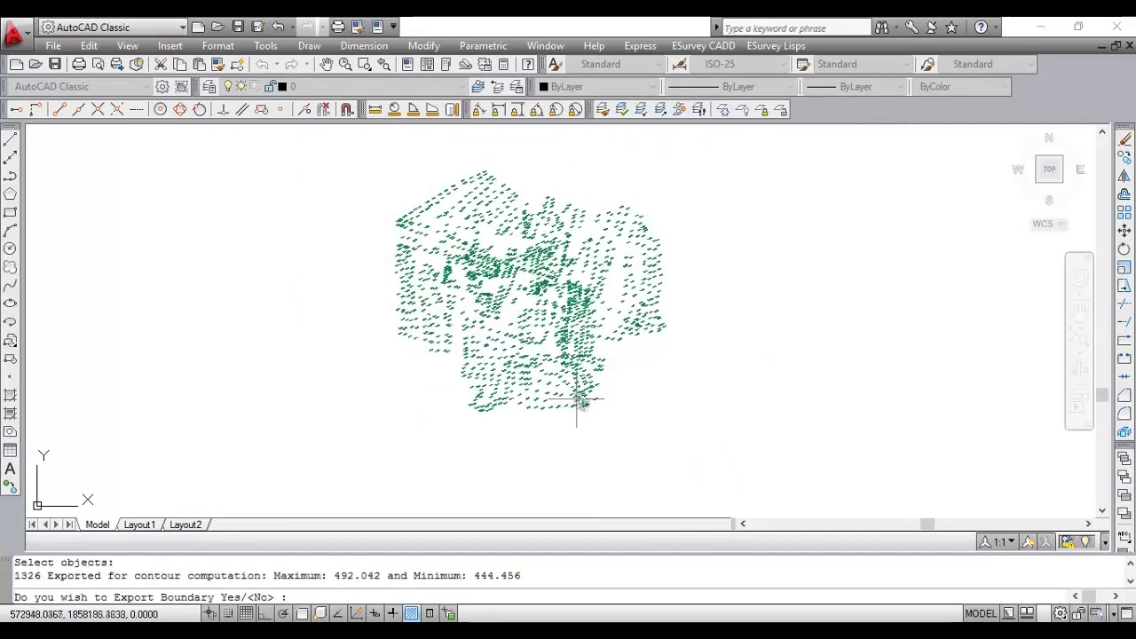
pyautogui.write('n')
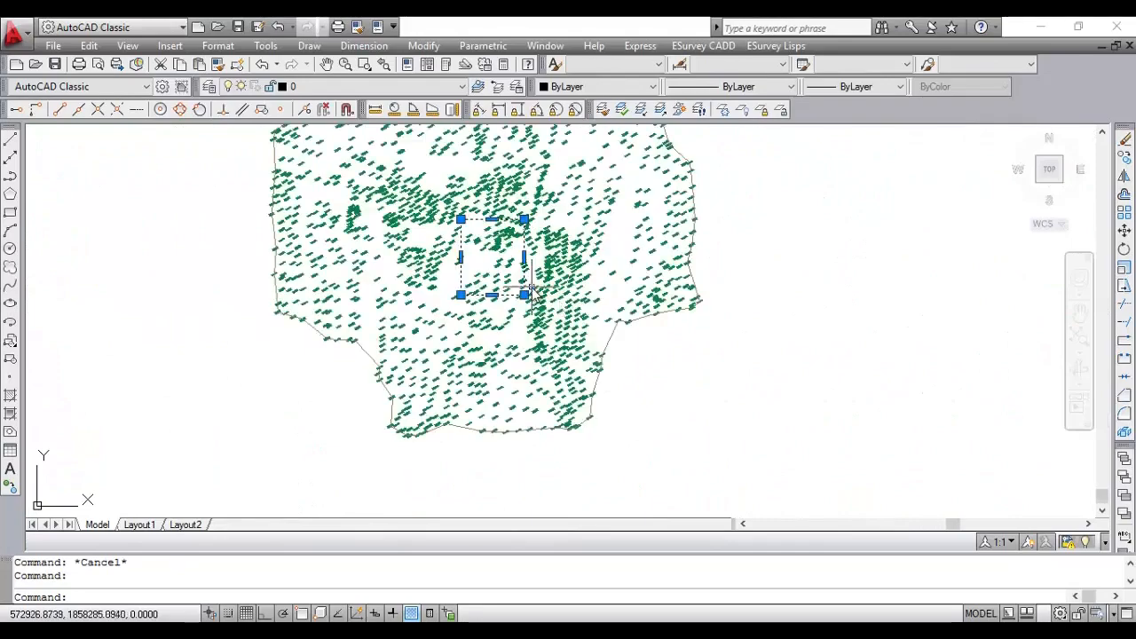
# Step: Answer ALL at Select objects, then pick the rectangular boundary inside the points
pyautogui.write('all')
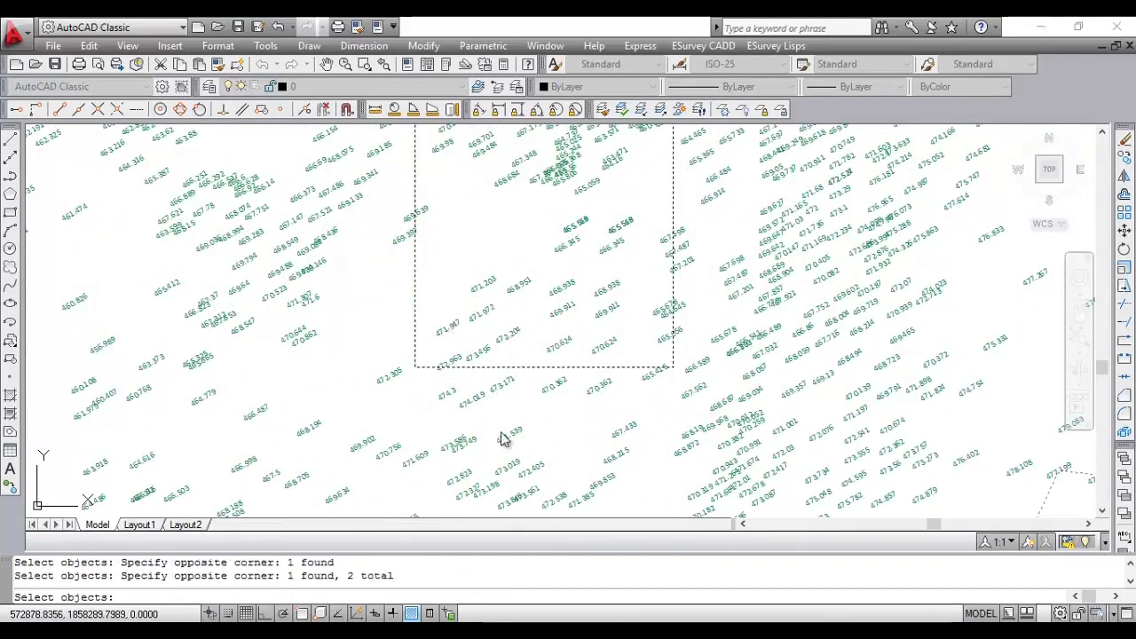
pyautogui.click(568, 393)
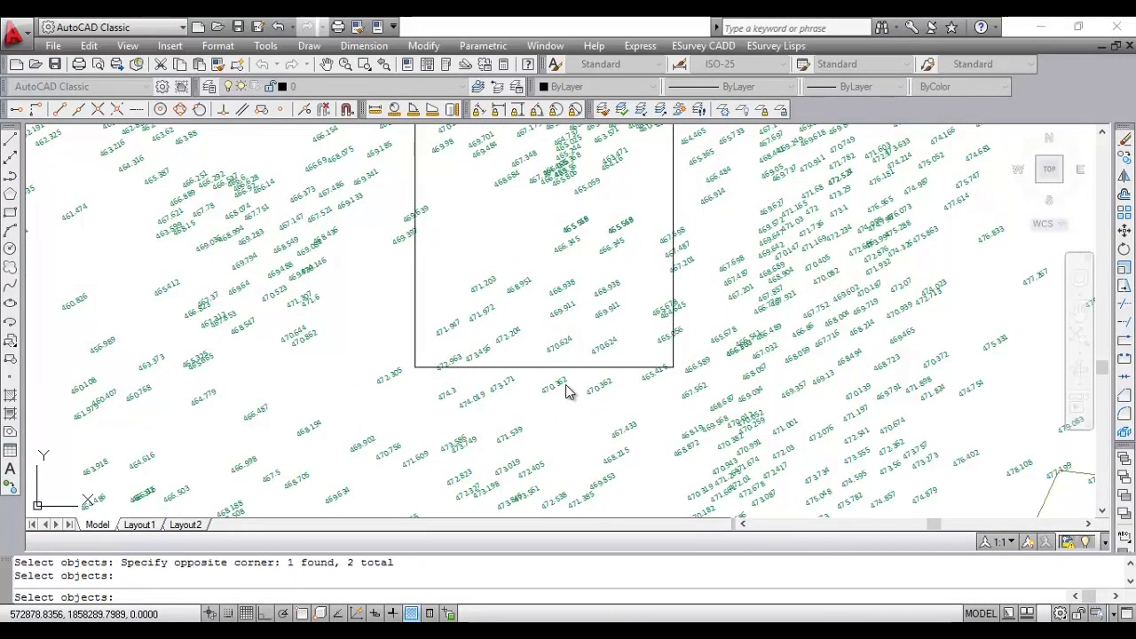